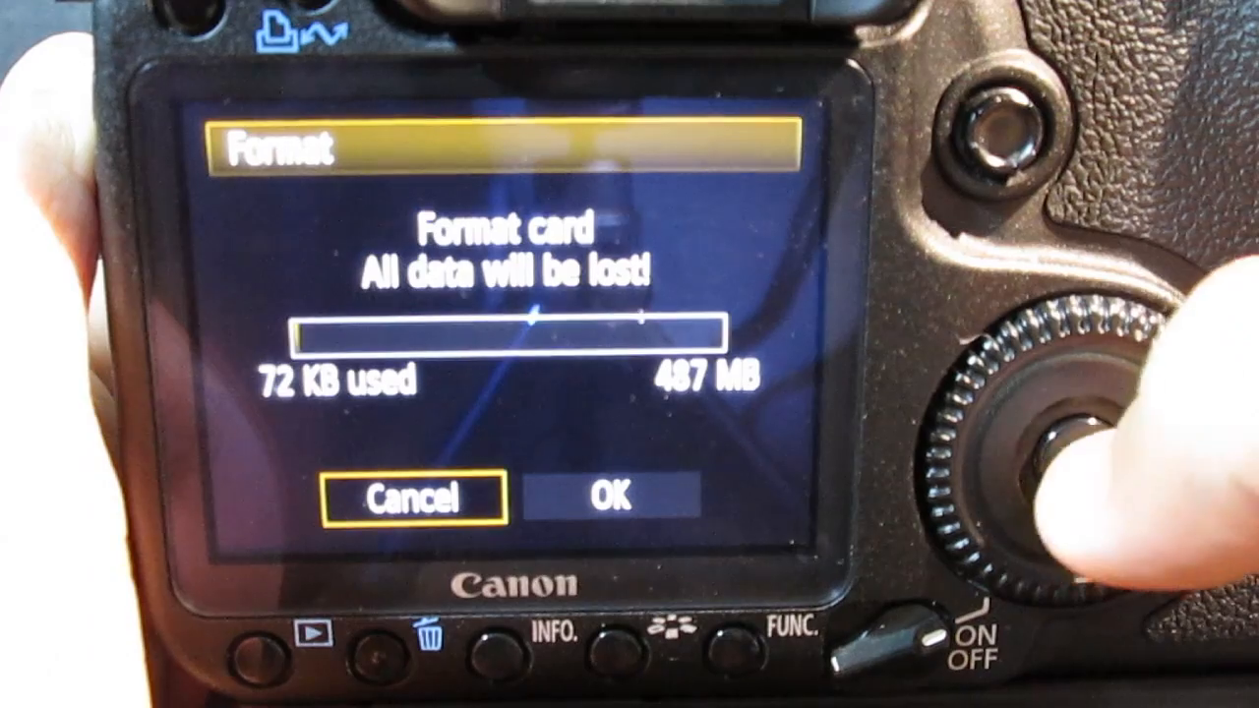
Step: Confirm the Format card dialog with OK so all data on the memory card is erased
{"action": "left_click", "coordinate": [606, 500]}
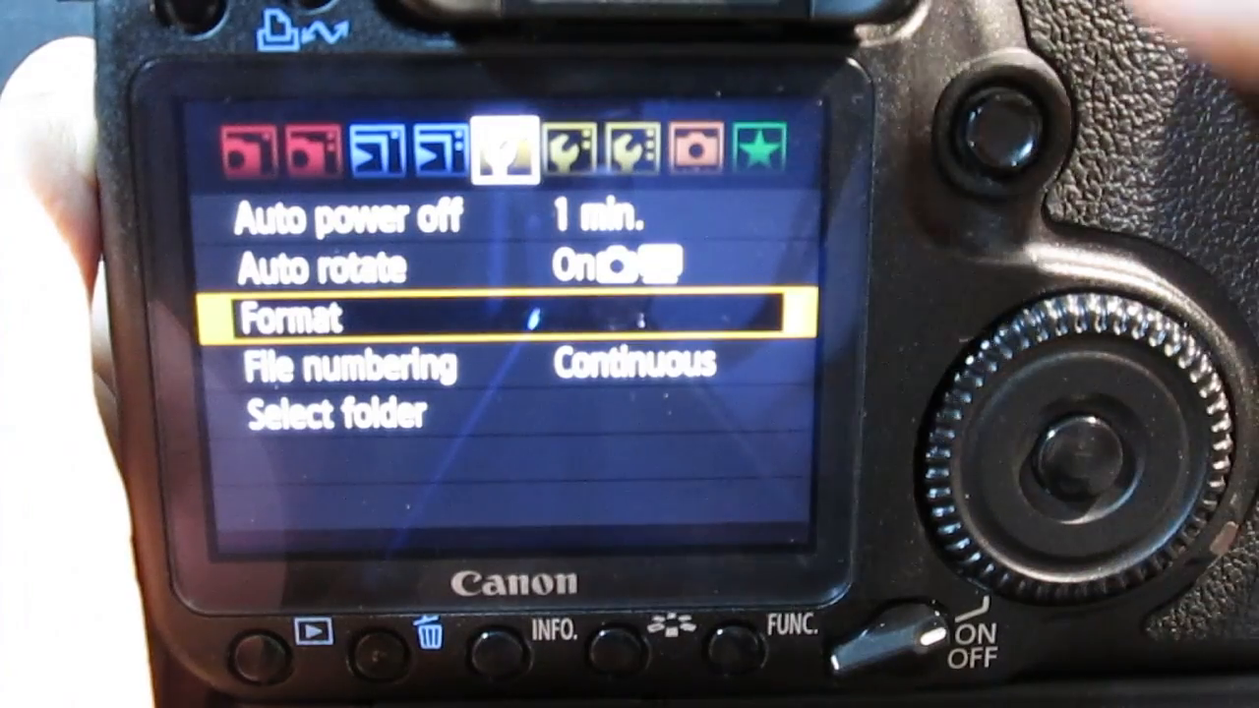
{"action": "left_click", "coordinate": [1072, 462]}
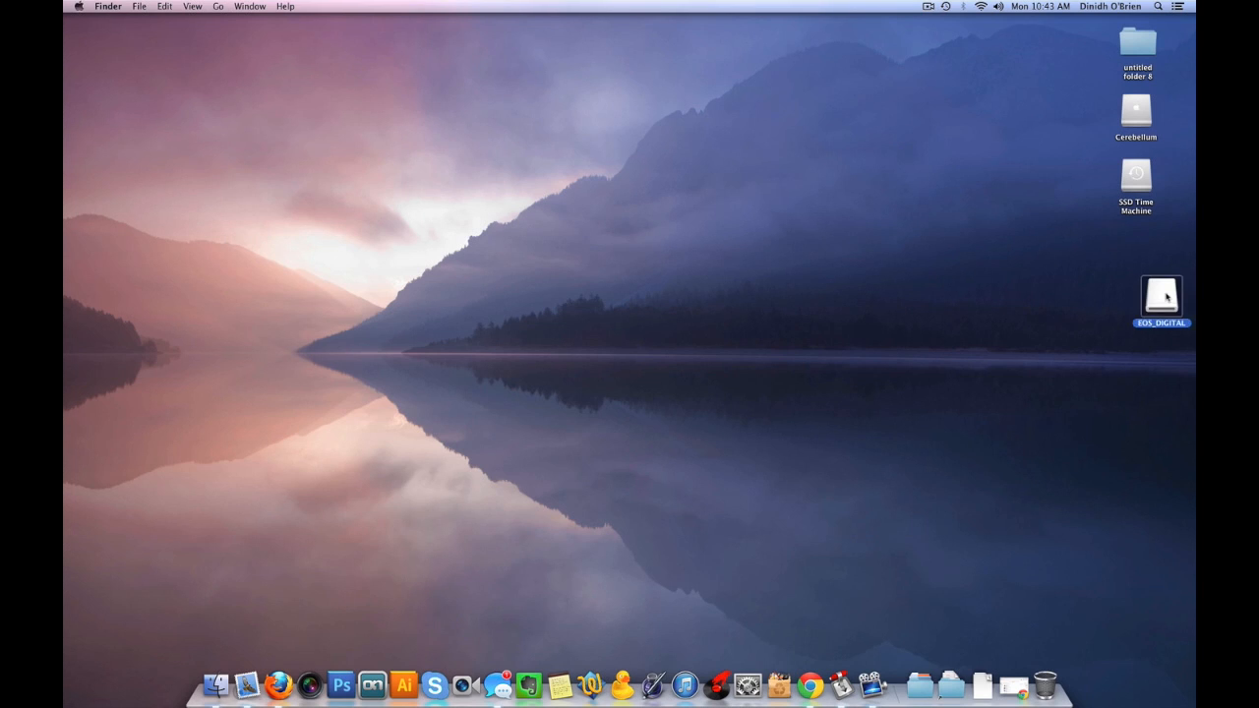
Step: Open the EOS_DIGITAL volume from the desktop to reveal its DCIM and MISC folders
{"action": "double_click", "coordinate": [1160, 297]}
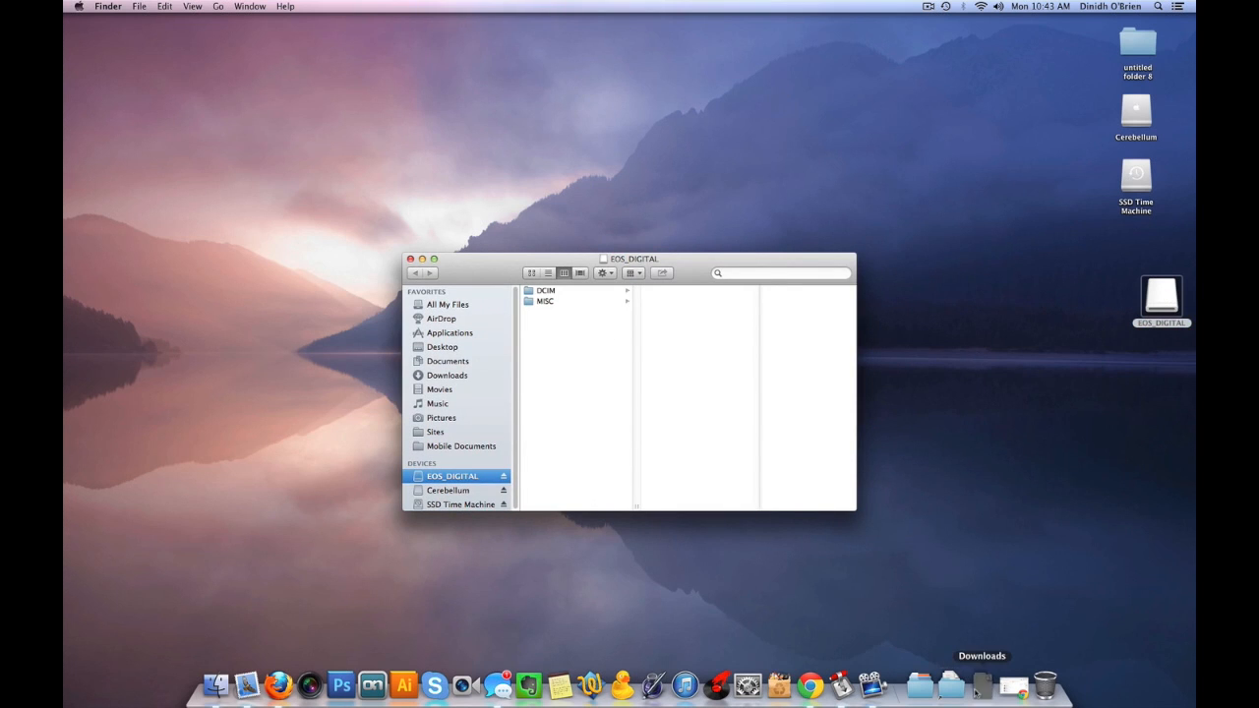